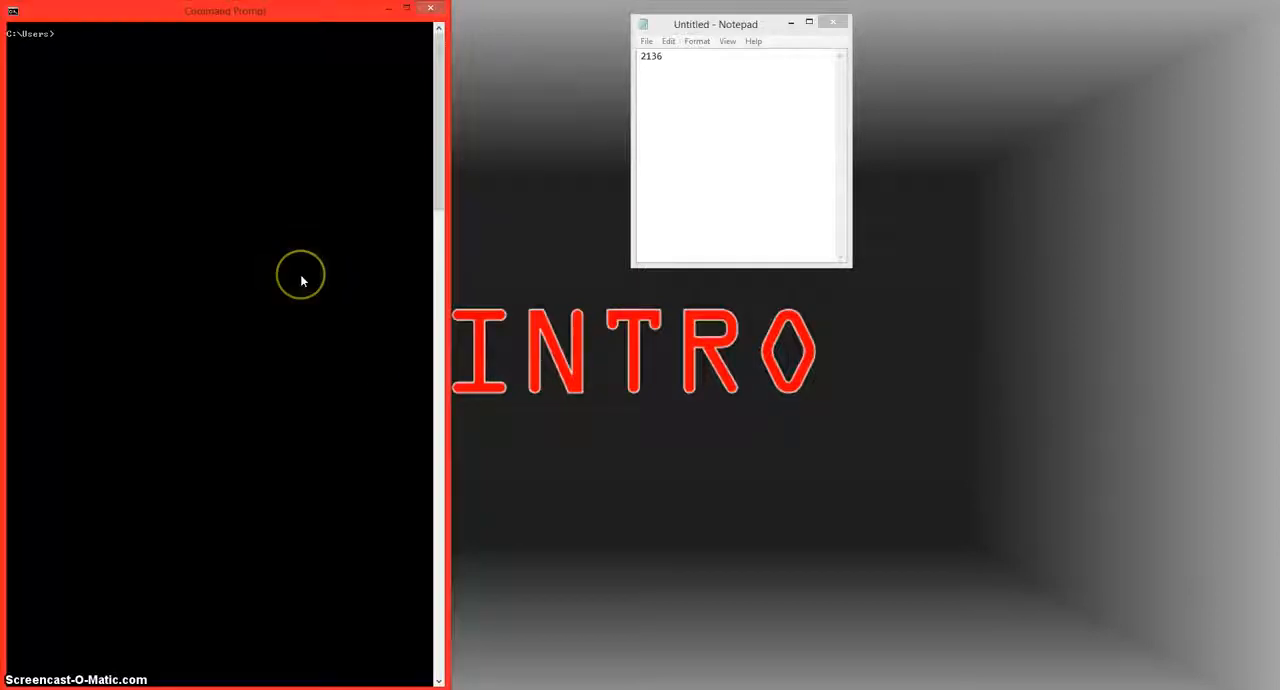
{"action": "mouse_move", "coordinate": [228, 318]}
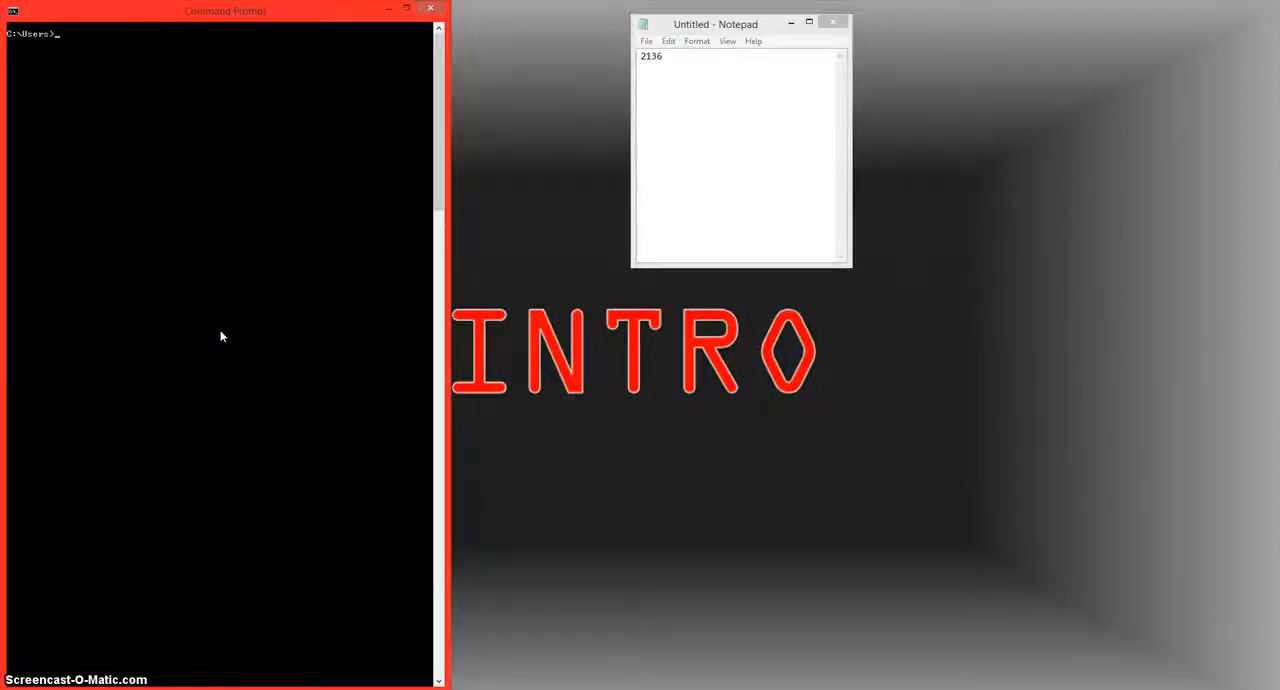
{"action": "mouse_move", "coordinate": [100, 58]}
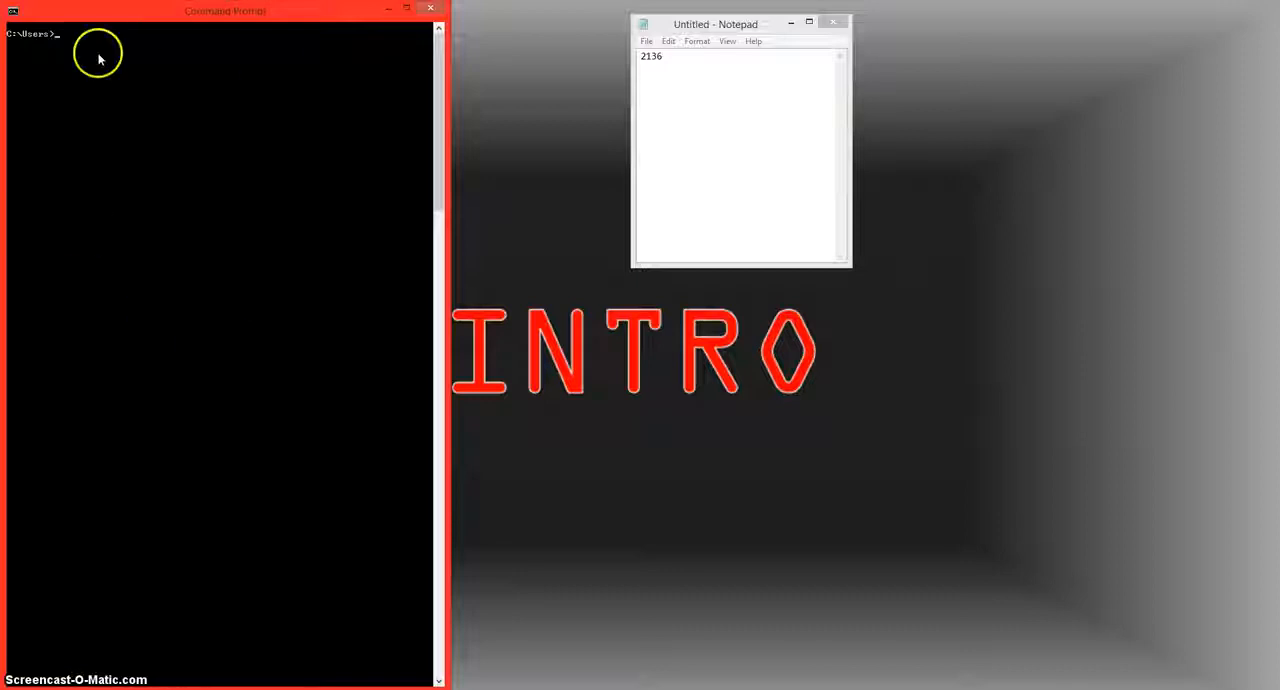
{"action": "mouse_move", "coordinate": [296, 236]}
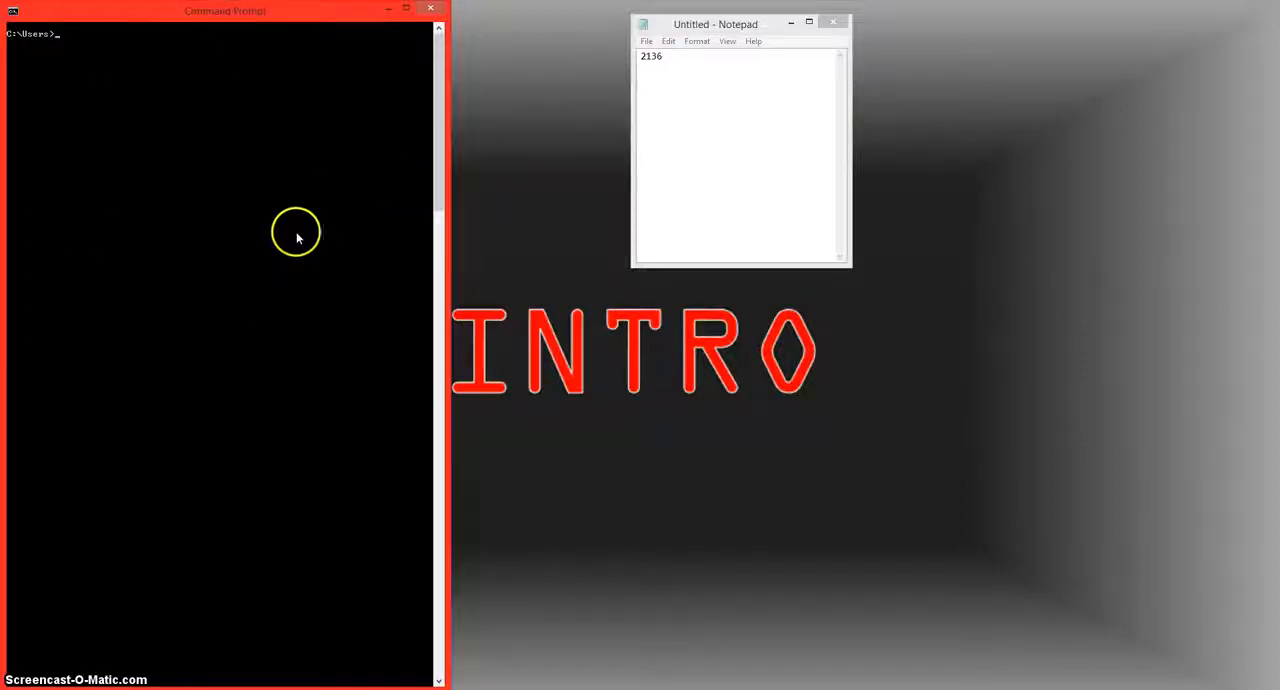
{"action": "mouse_move", "coordinate": [182, 296]}
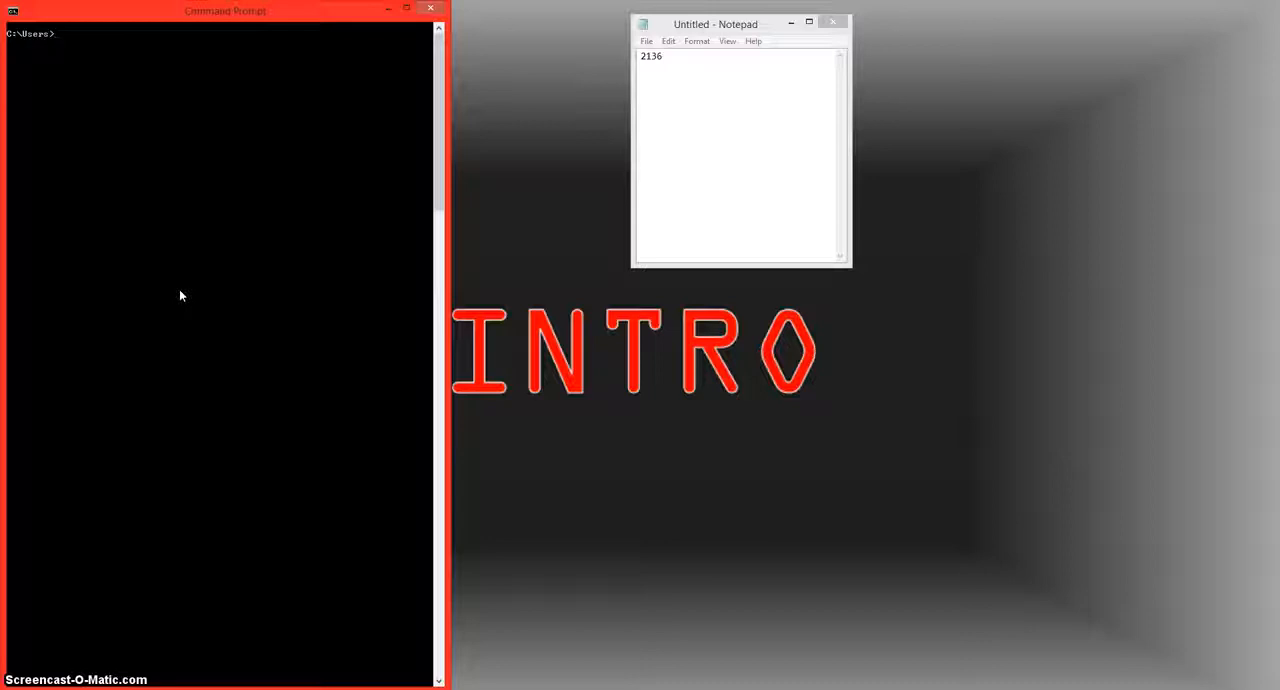
Run netstat -ano to list all connections with their owning PIDs
{"action": "type", "text": "net"}
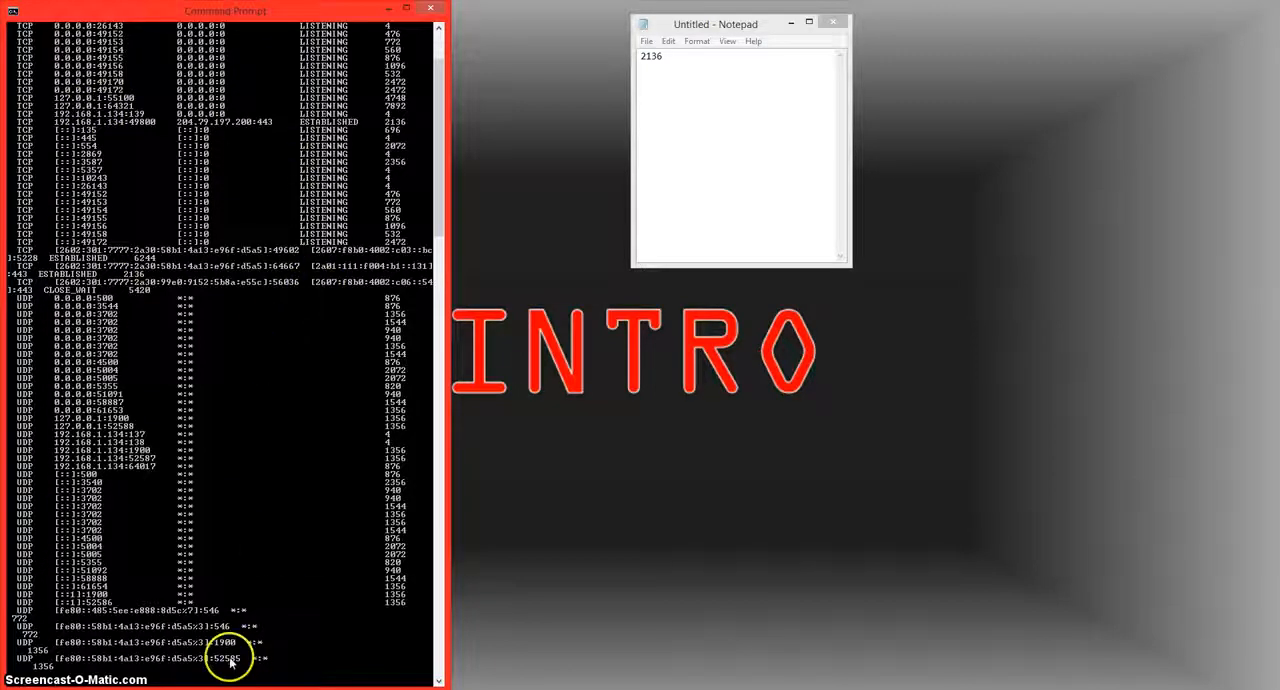
{"action": "mouse_move", "coordinate": [384, 638]}
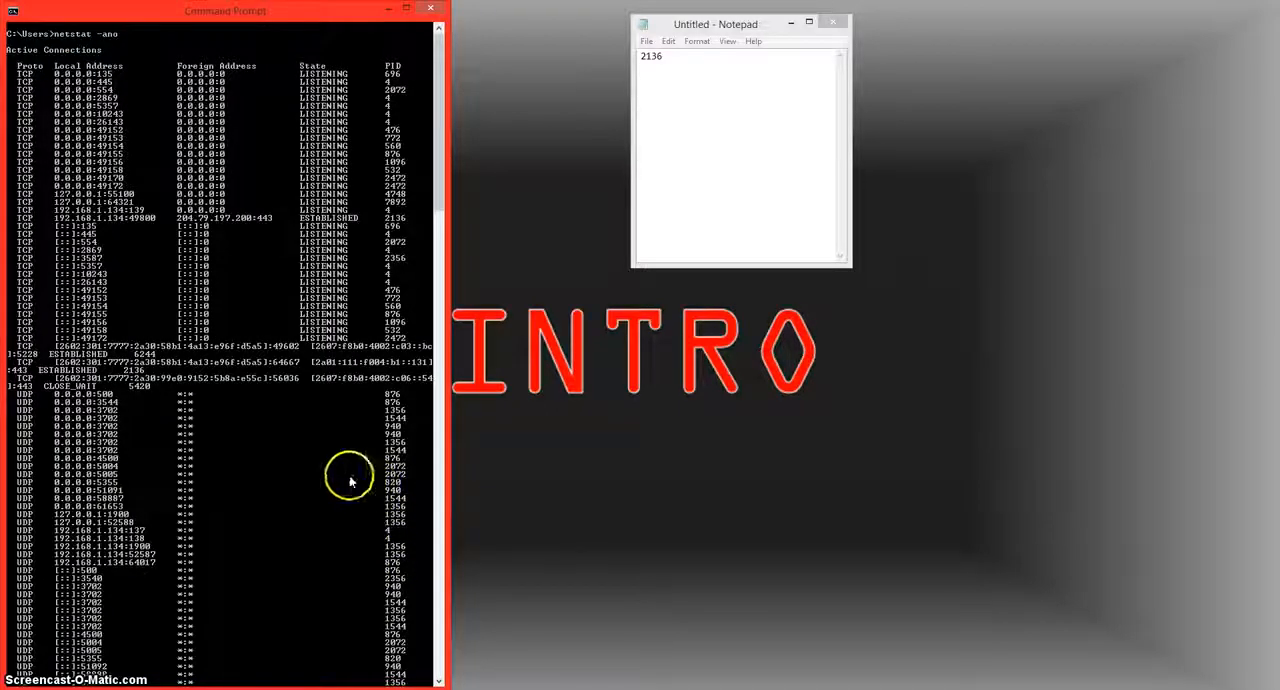
{"action": "mouse_move", "coordinate": [360, 216]}
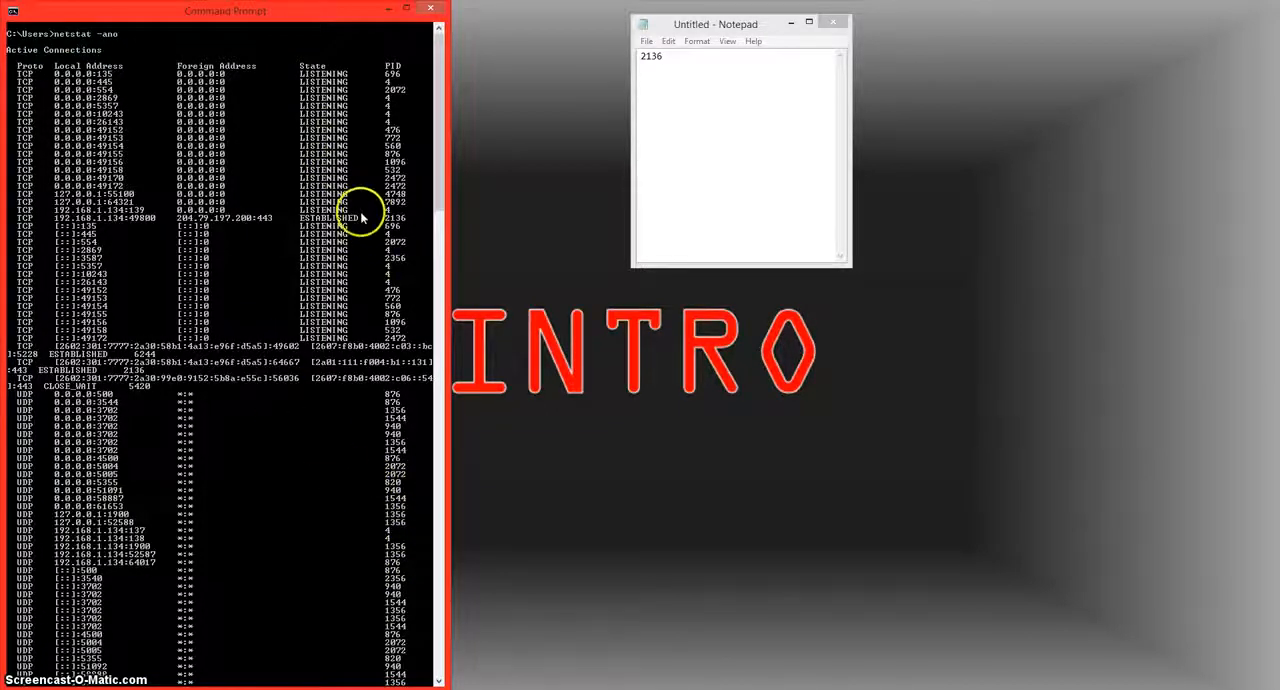
{"action": "mouse_move", "coordinate": [280, 72]}
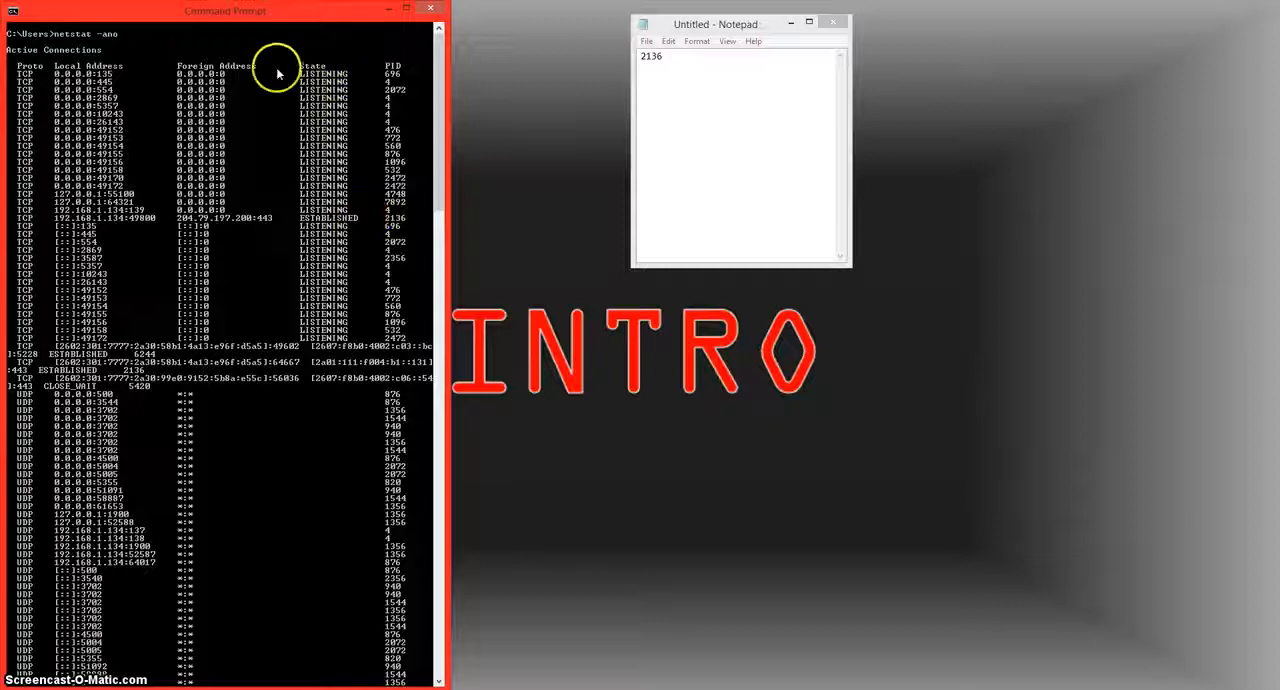
{"action": "mouse_move", "coordinate": [330, 170]}
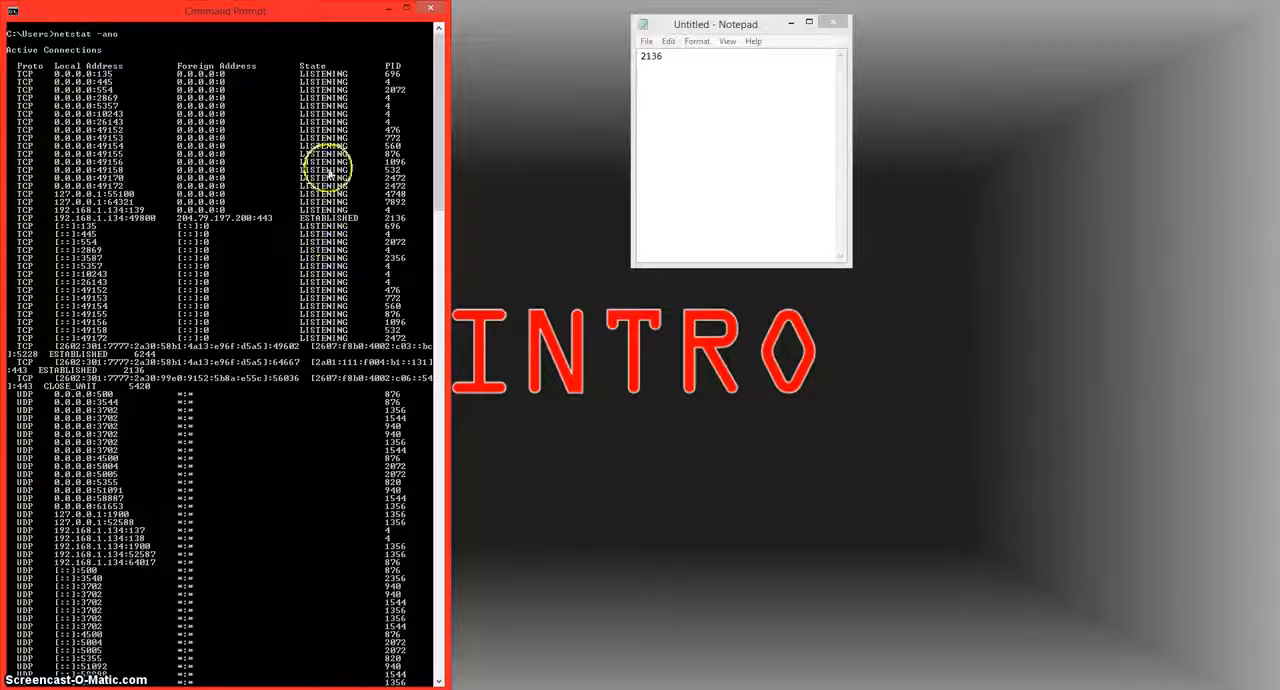
{"action": "mouse_move", "coordinate": [310, 216]}
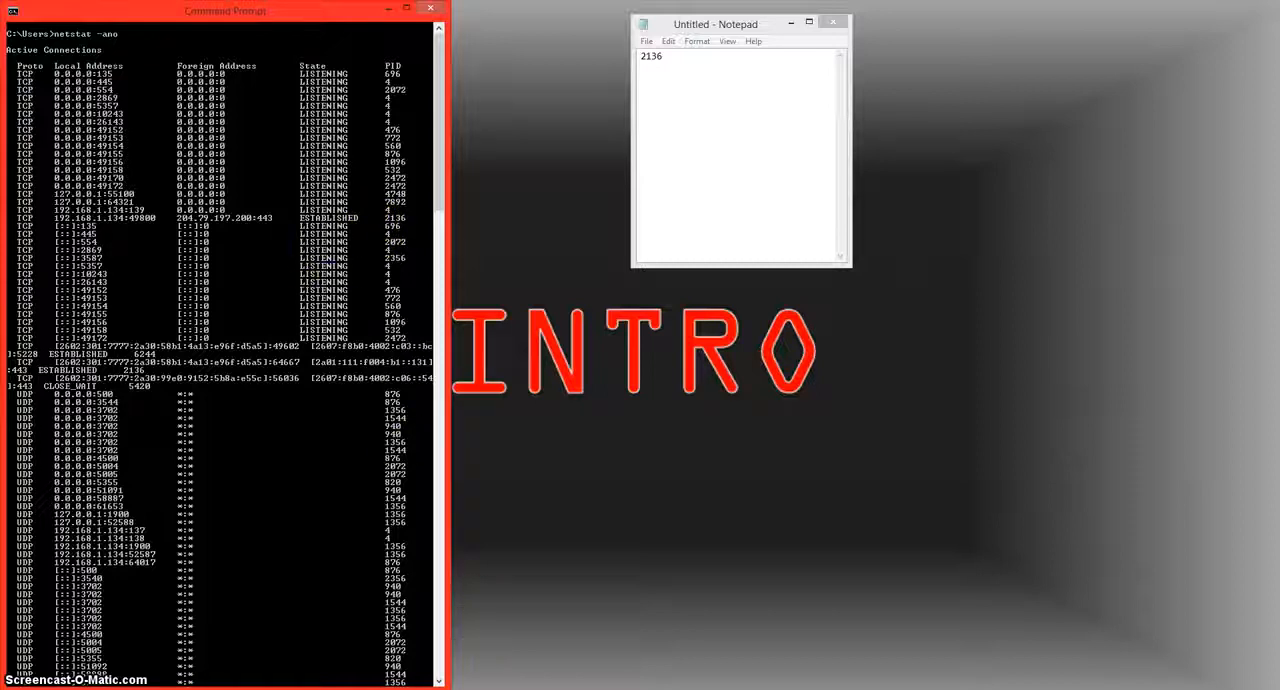
{"action": "mouse_move", "coordinate": [488, 552]}
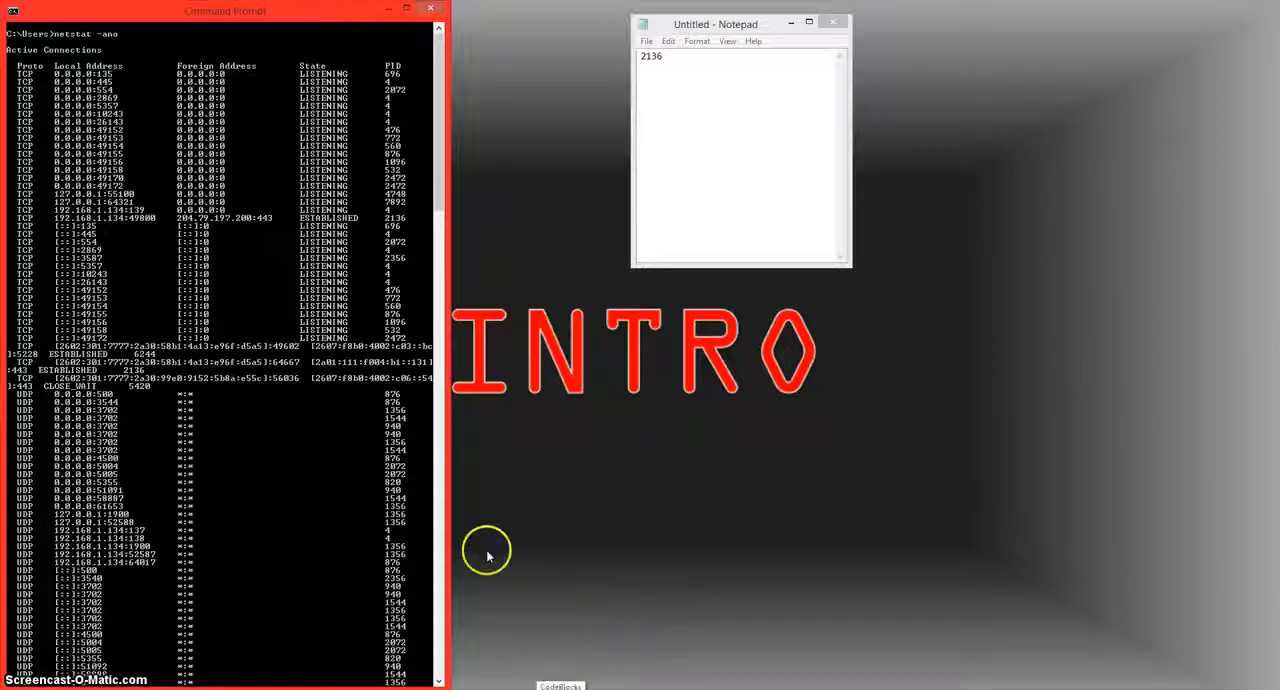
{"action": "mouse_move", "coordinate": [552, 562]}
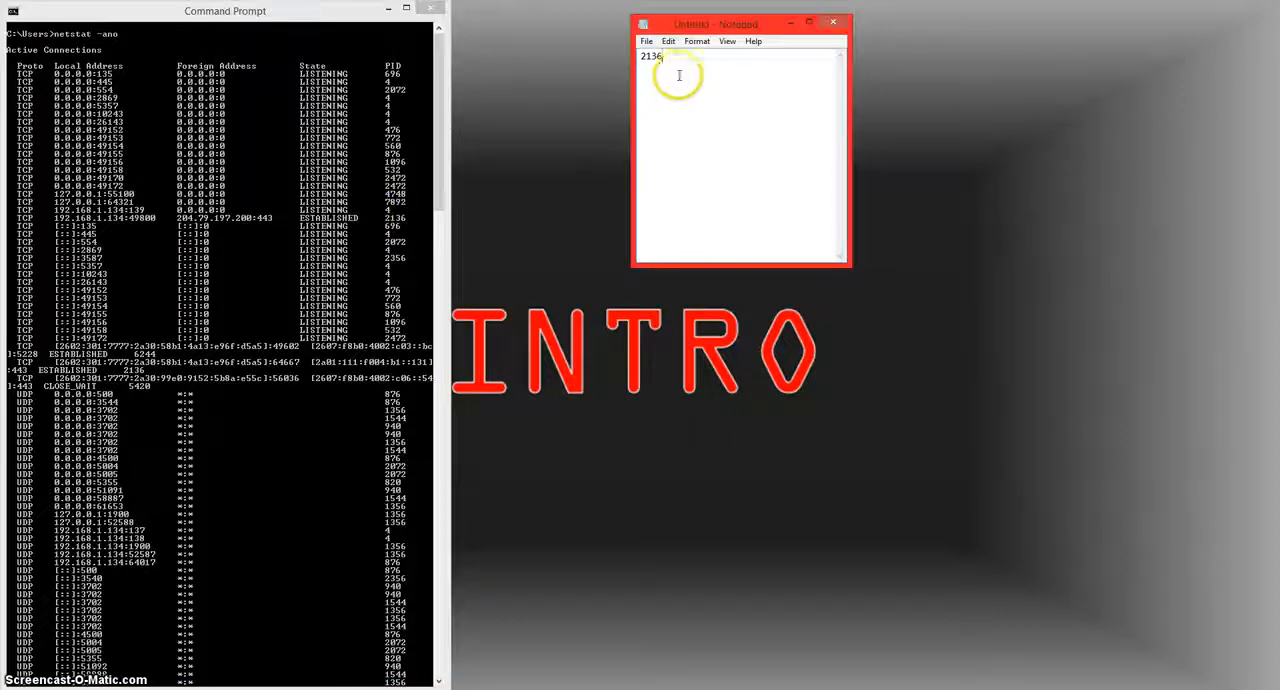
{"action": "mouse_move", "coordinate": [460, 188]}
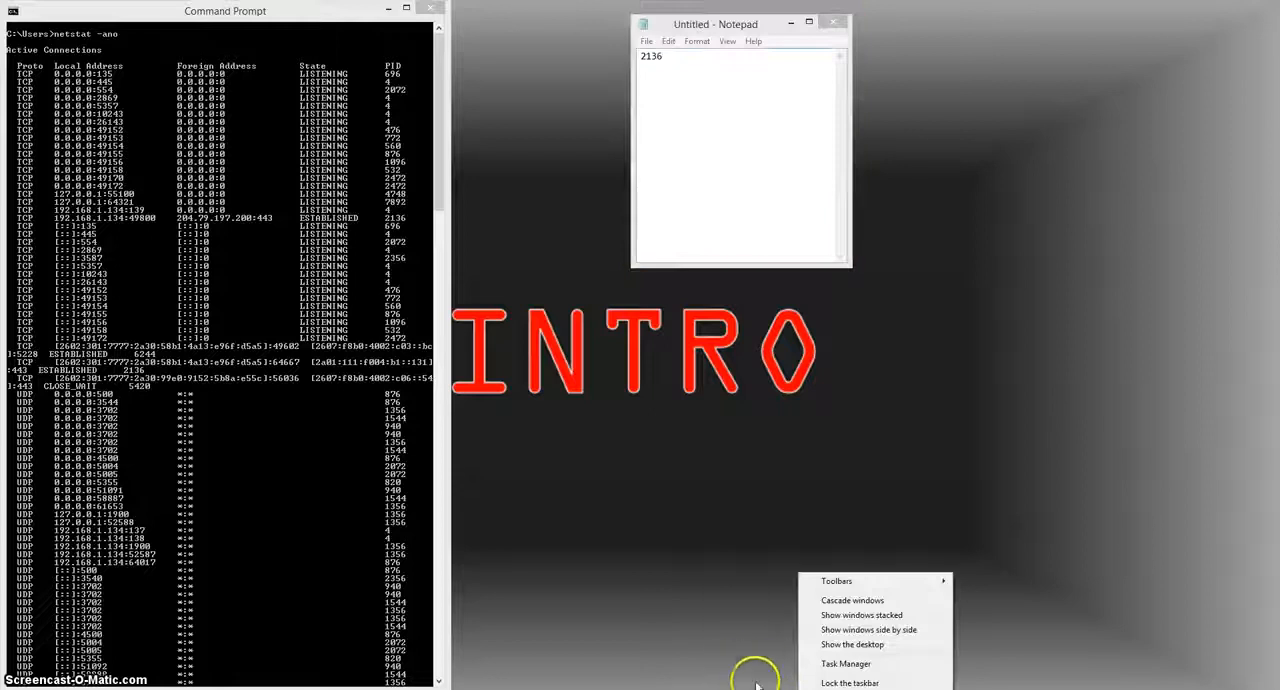
Launch Task Manager from the taskbar and scroll through the Details list of processes with PIDs
{"action": "left_click", "coordinate": [810, 536]}
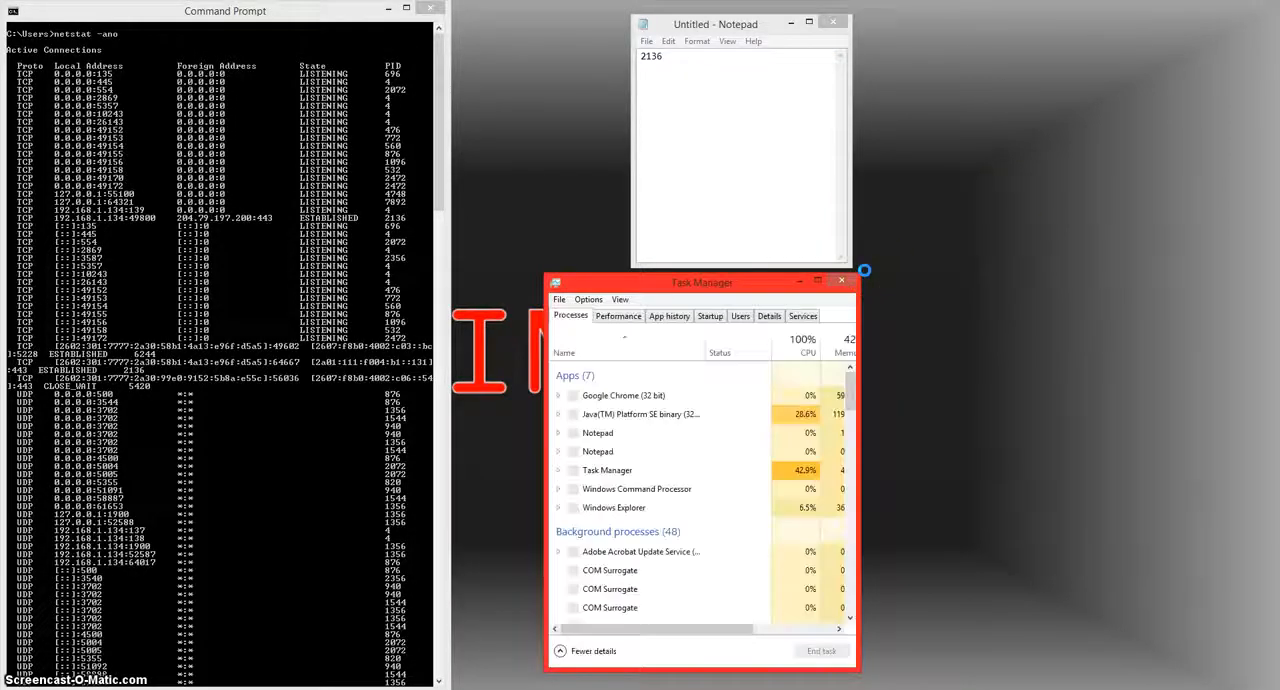
{"action": "left_click", "coordinate": [768, 316]}
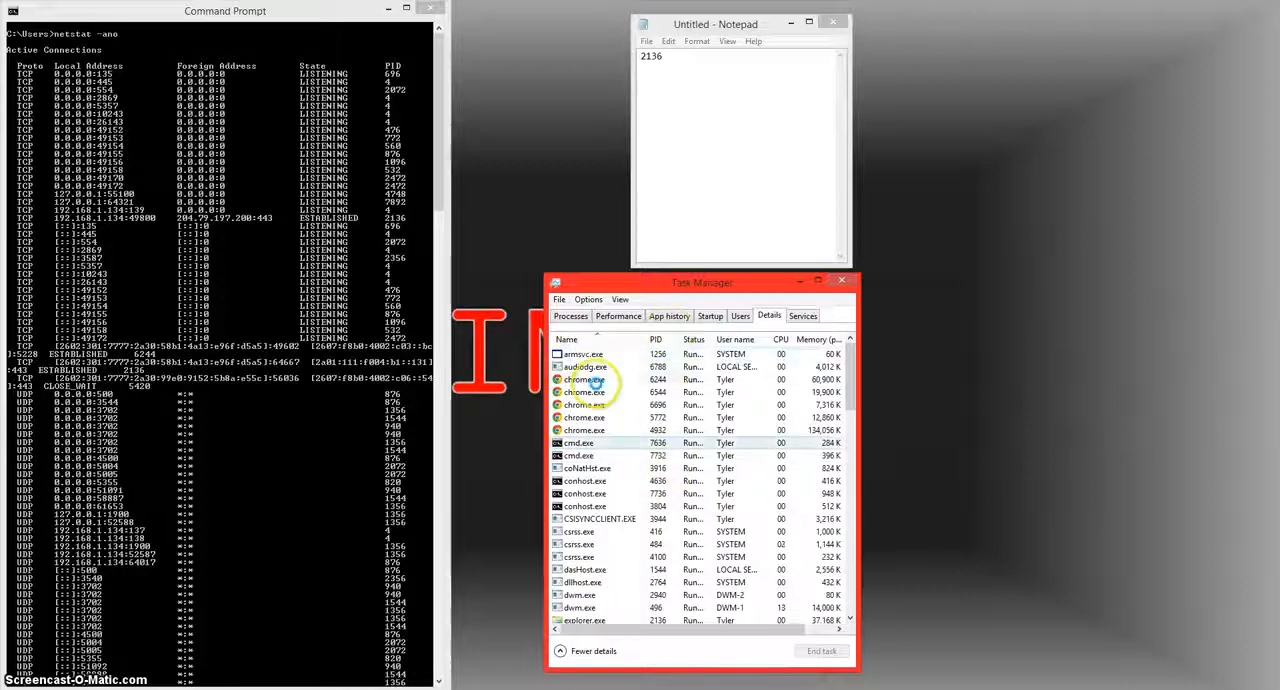
{"action": "scroll", "scroll_direction": "down", "scroll_amount": 3}
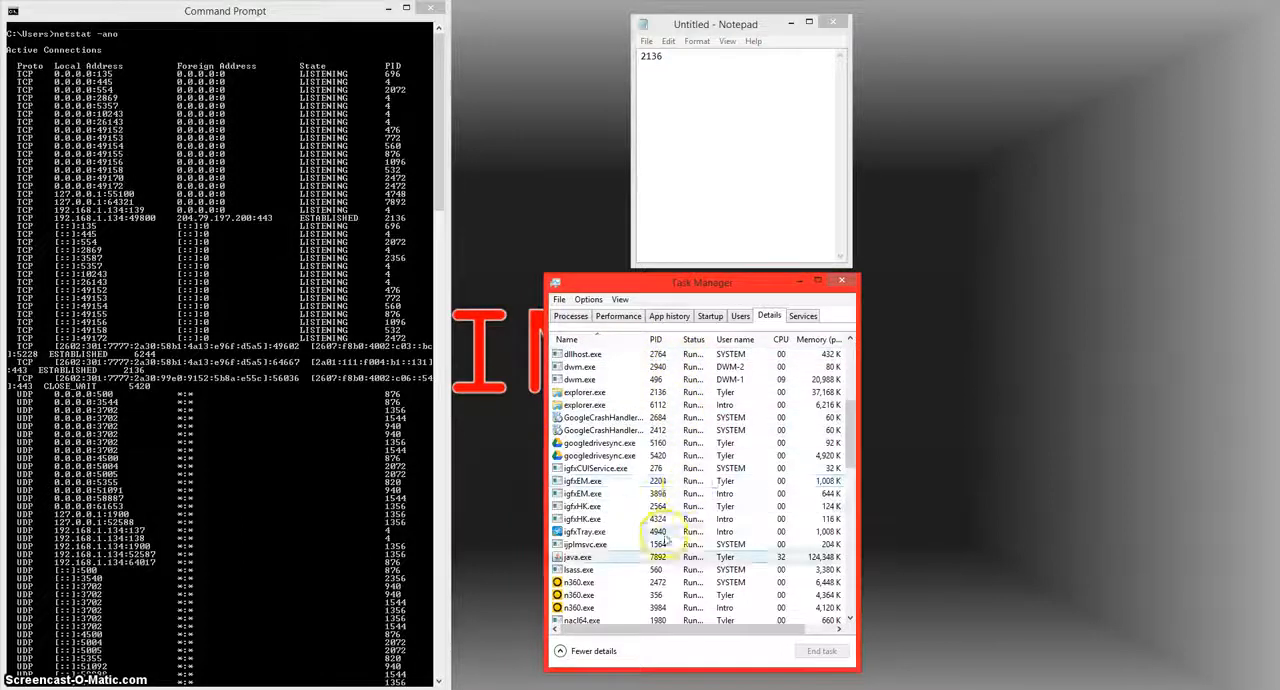
{"action": "scroll", "scroll_direction": "down", "scroll_amount": 3}
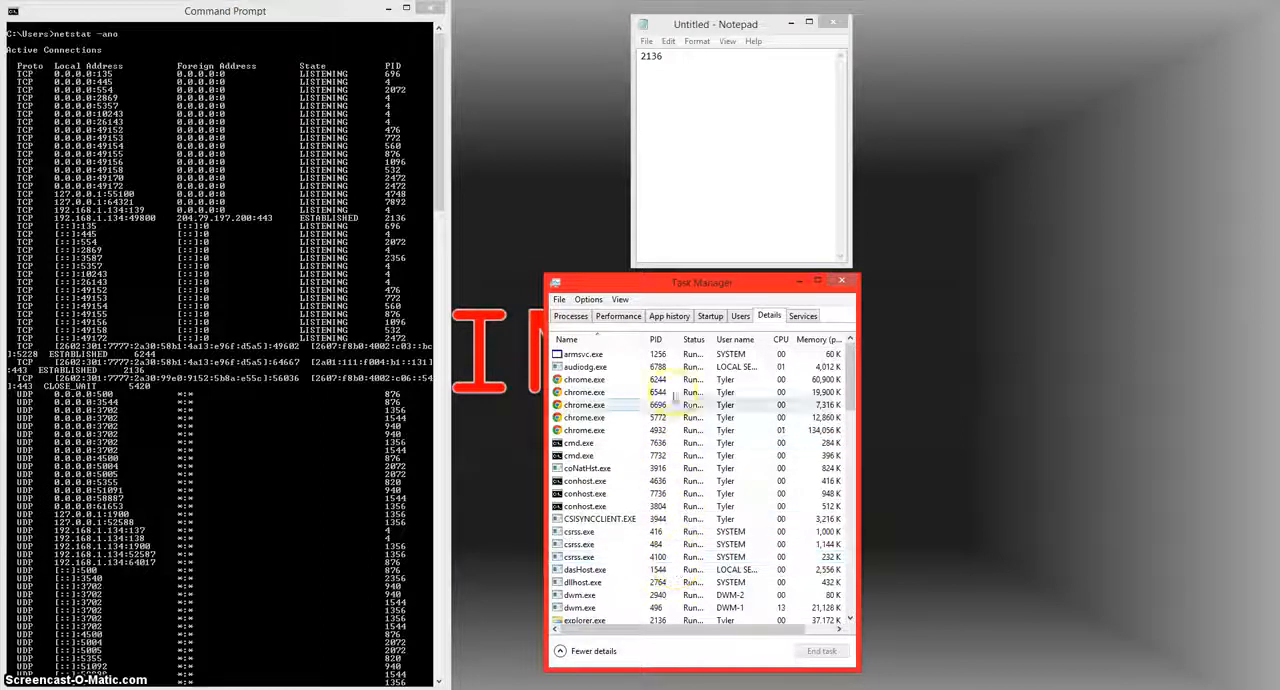
{"action": "scroll", "scroll_direction": "down", "scroll_amount": 3}
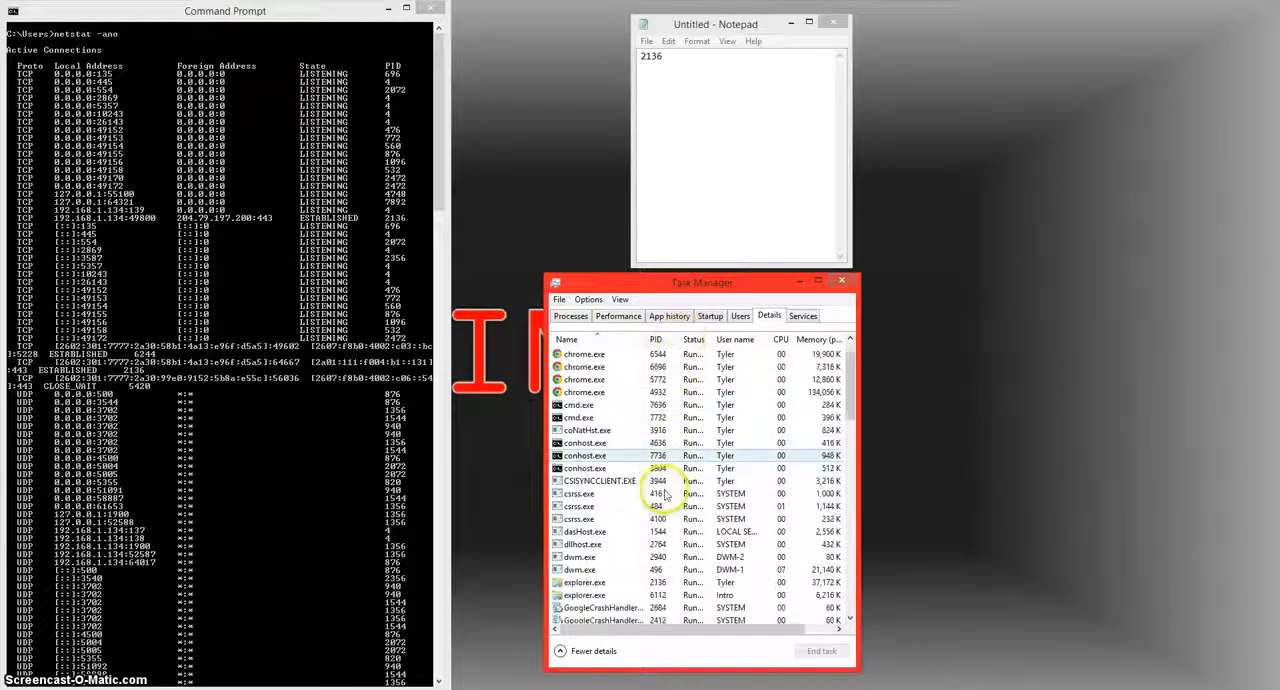
{"action": "scroll", "scroll_direction": "down", "scroll_amount": 3}
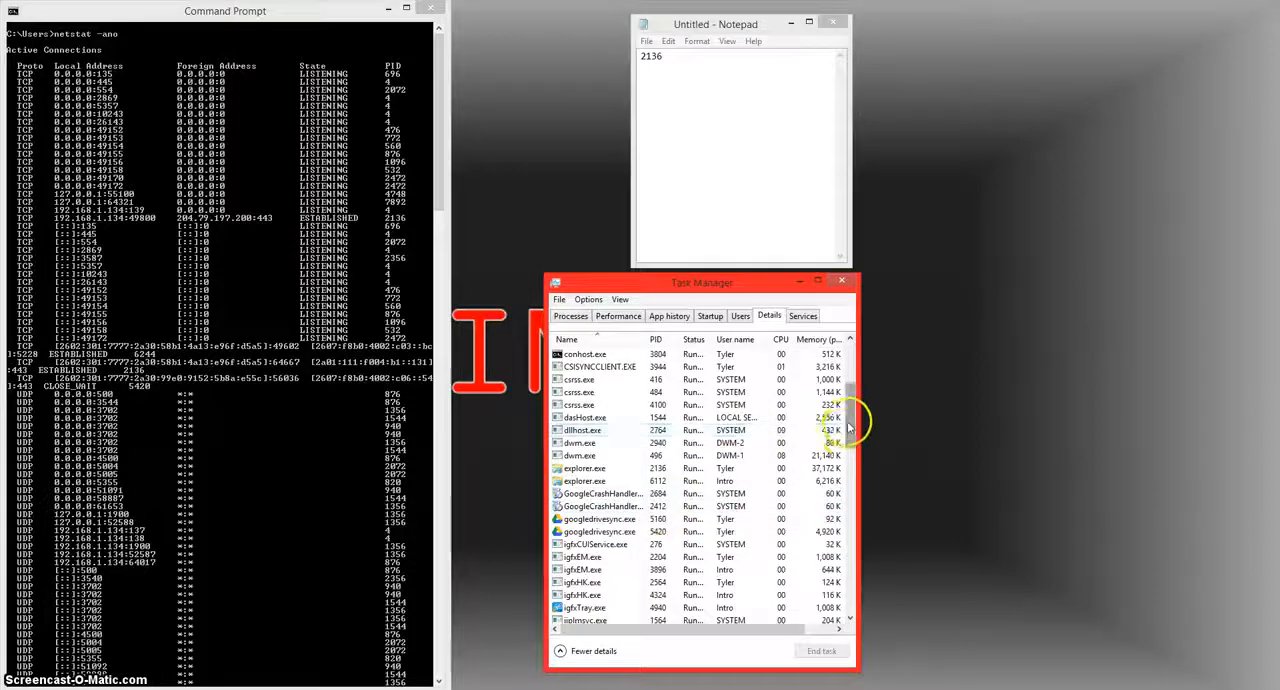
{"action": "scroll", "scroll_direction": "down", "scroll_amount": 3}
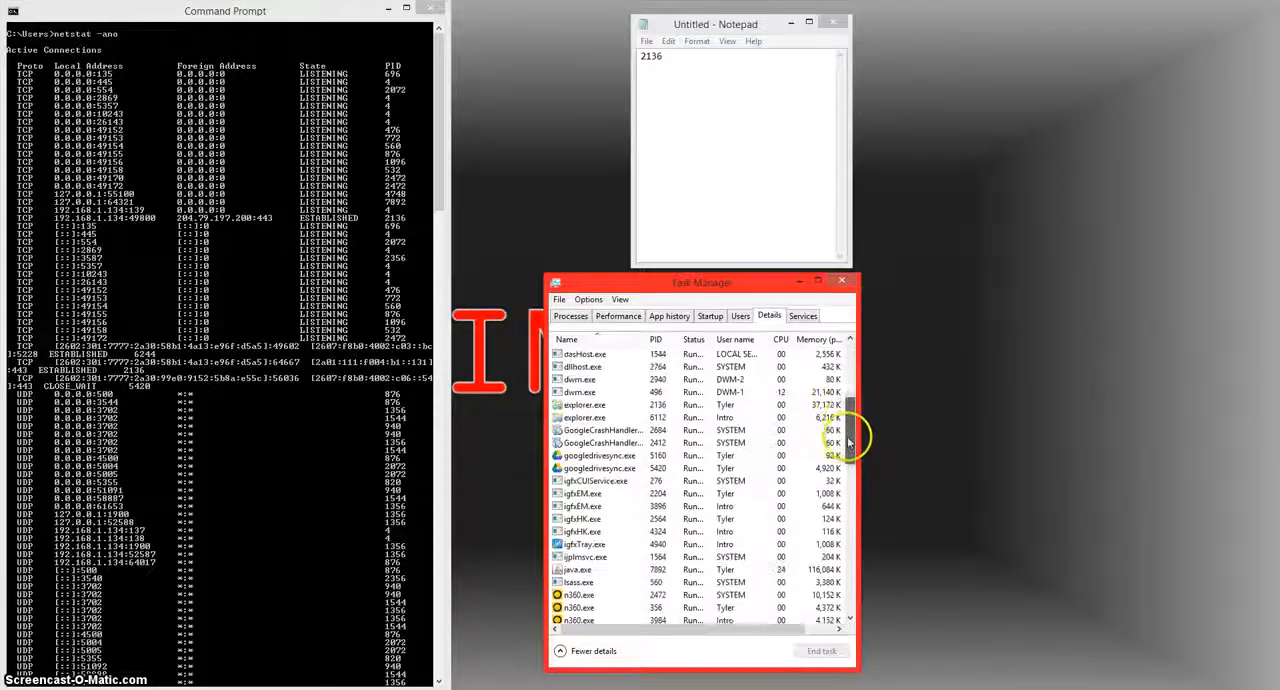
Select the explorer.exe row carrying PID 2136 to match the netstat connection
{"action": "left_click", "coordinate": [600, 406]}
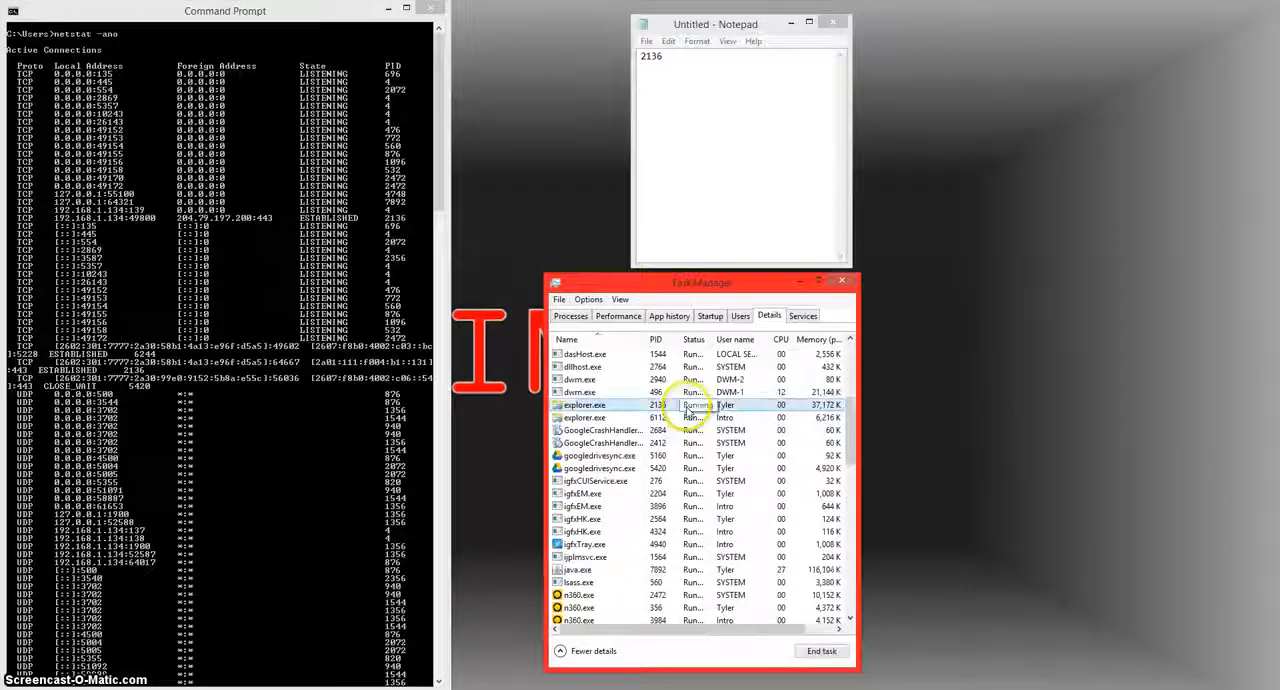
{"action": "left_click", "coordinate": [600, 406]}
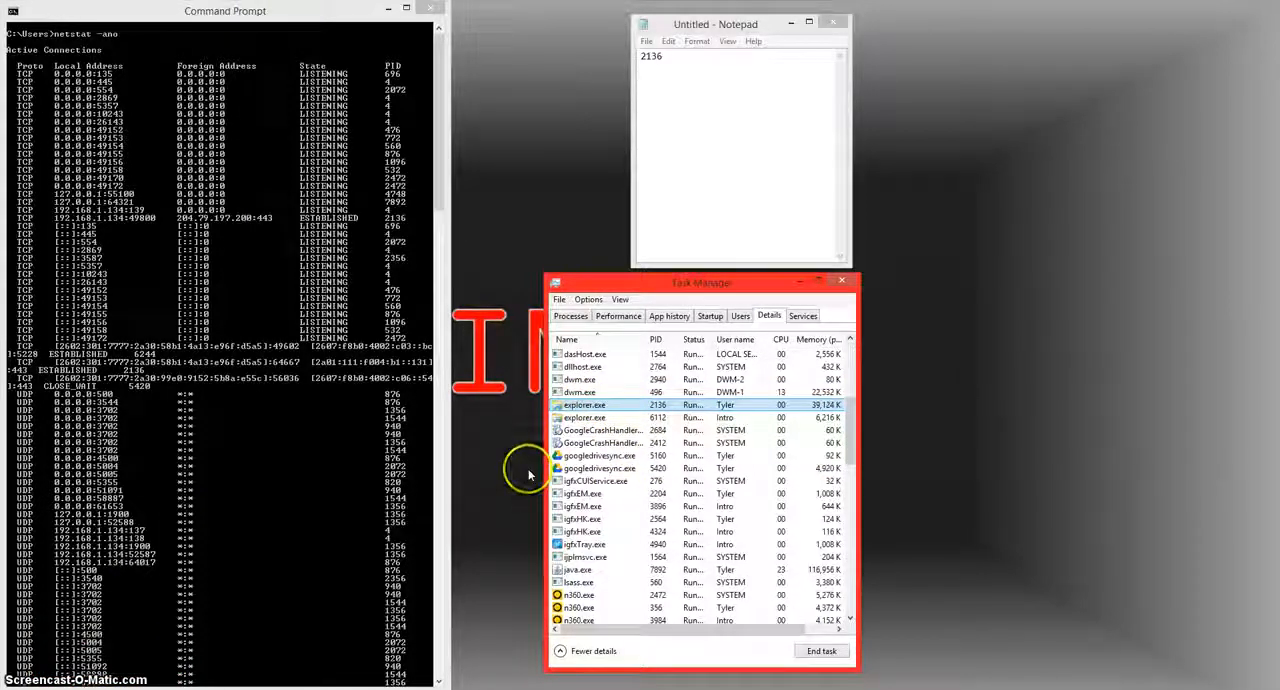
{"action": "mouse_move", "coordinate": [444, 194]}
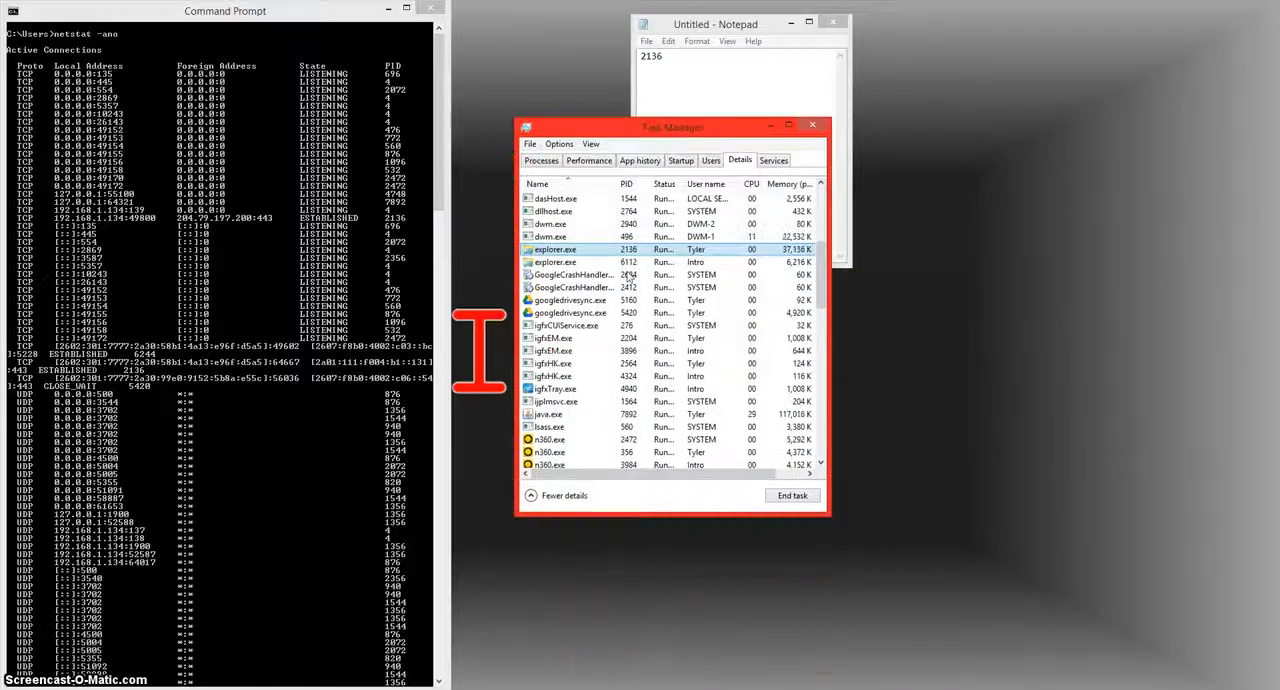
{"action": "scroll", "scroll_direction": "down", "scroll_amount": 3}
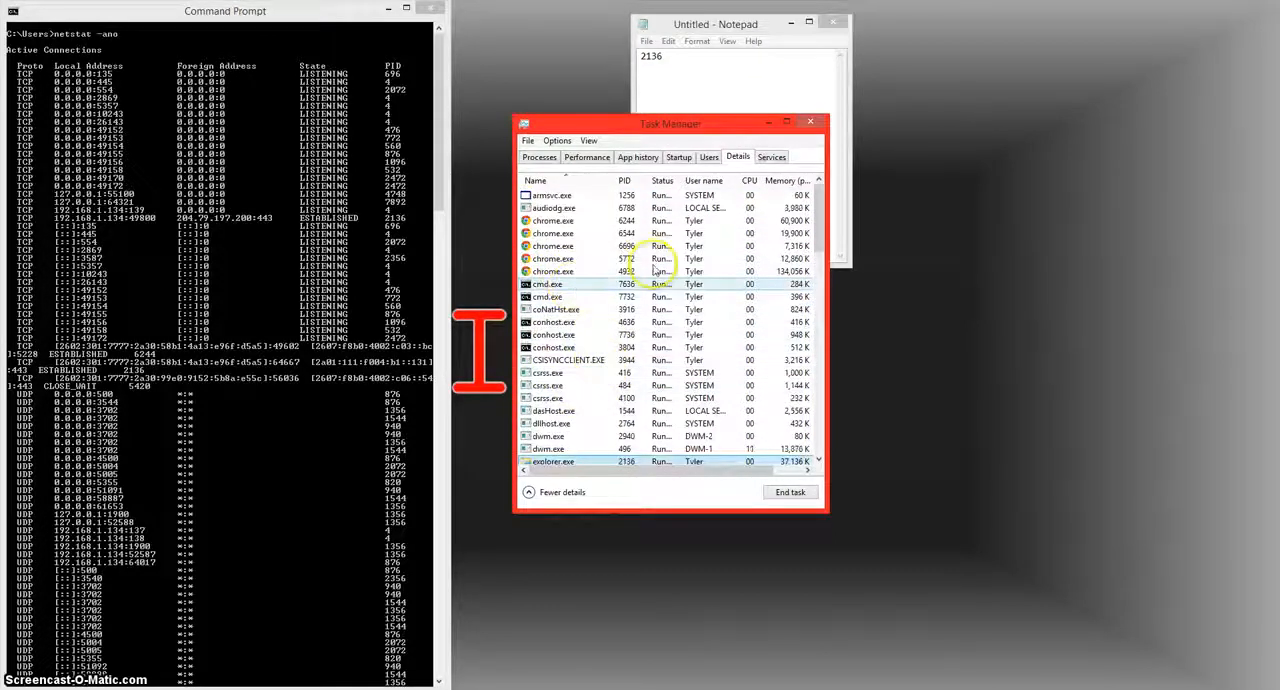
Write 'comsurrogate' beneath 2136 in the Notepad notes and select the word
{"action": "left_click", "coordinate": [716, 24]}
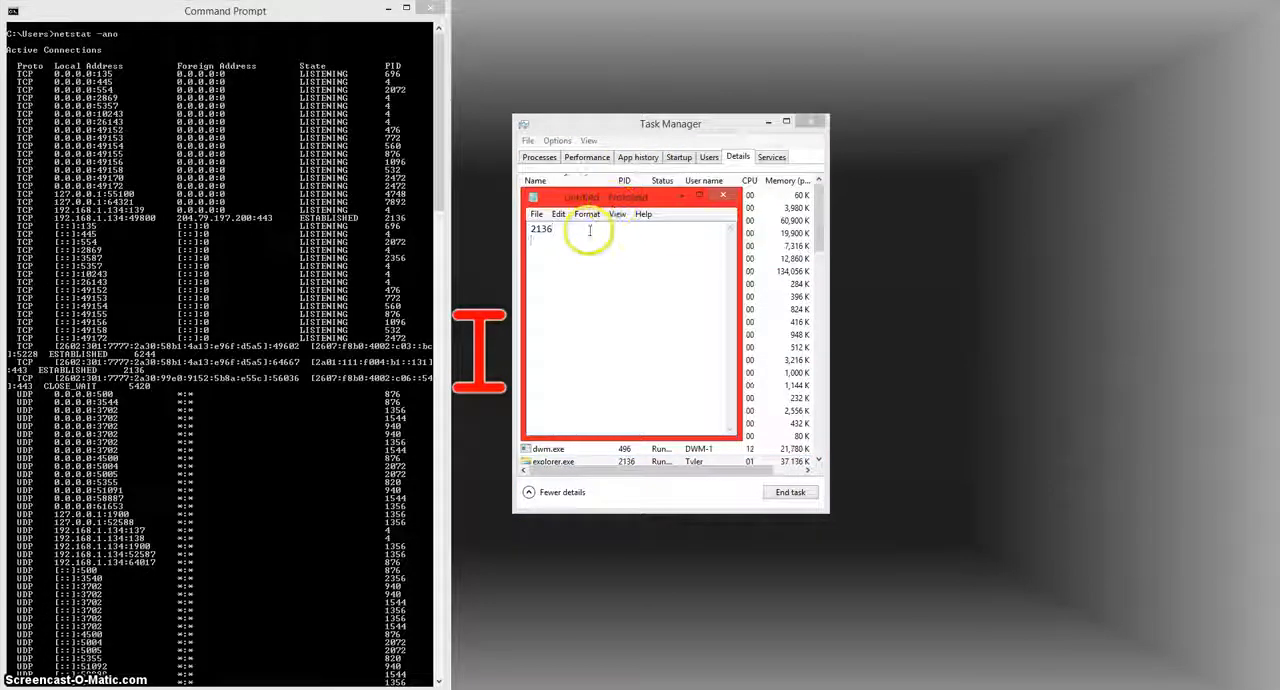
{"action": "type", "text": "com"}
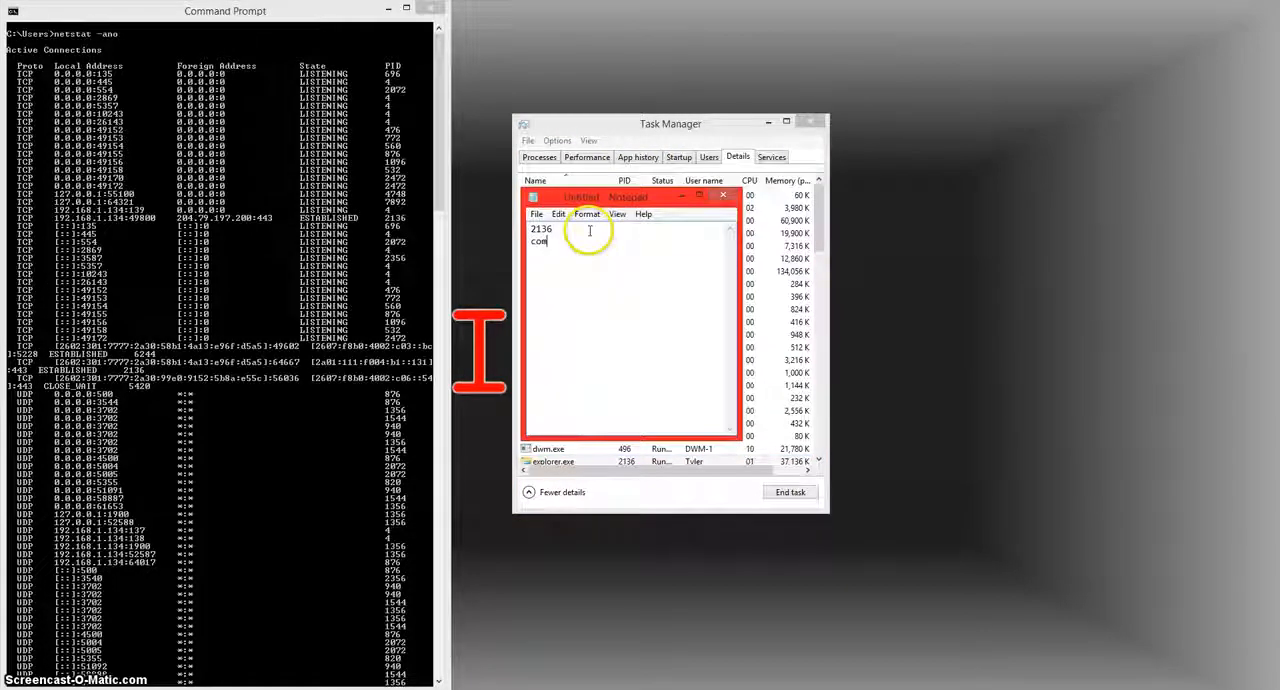
{"action": "type", "text": "surrogate"}
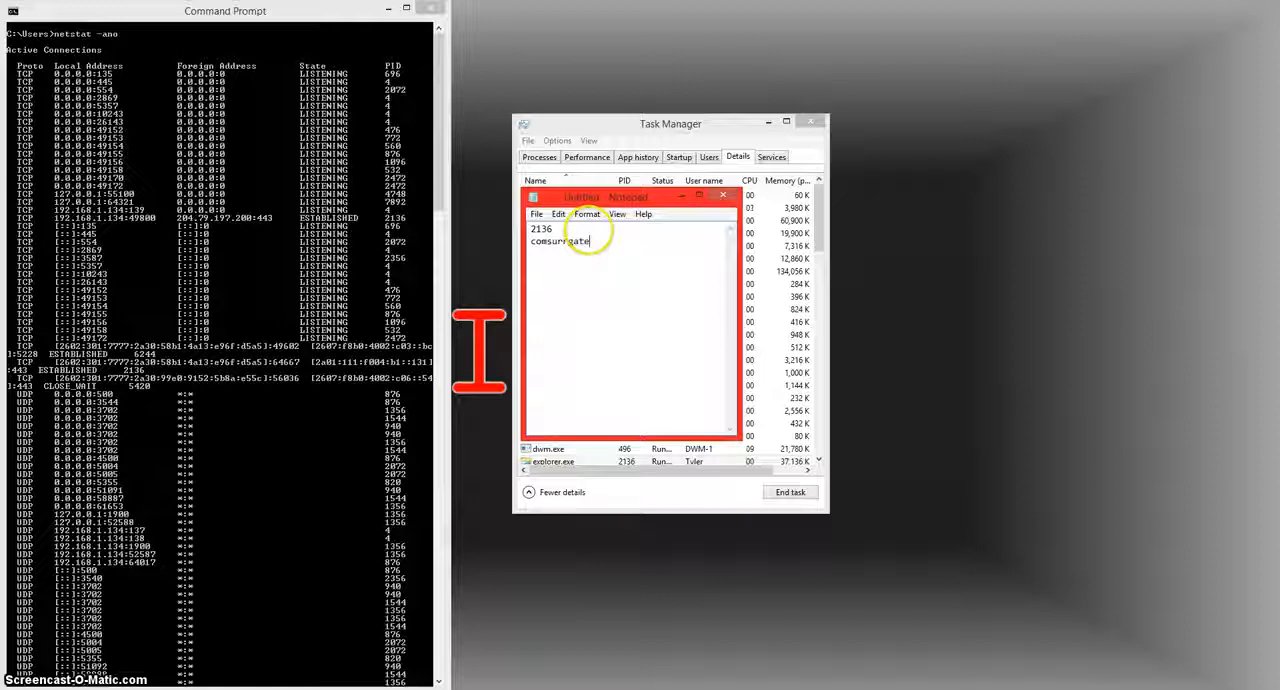
{"action": "double_click", "coordinate": [560, 240]}
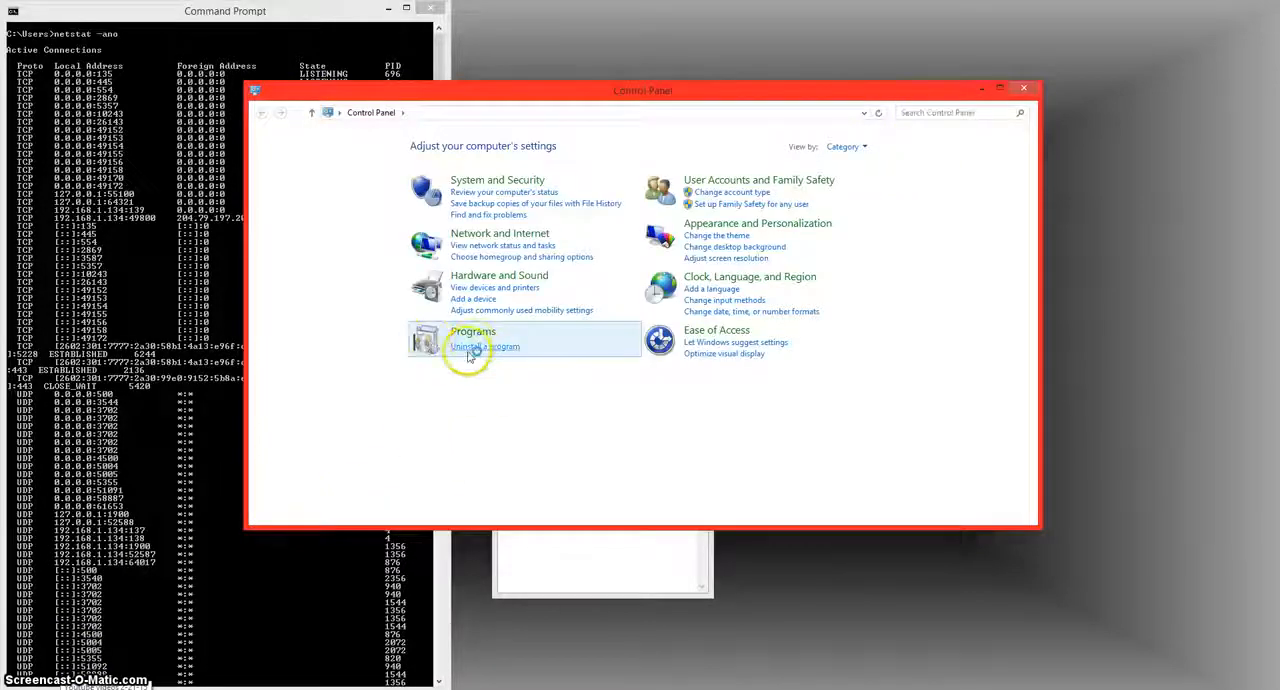
Go to Uninstall a program under Programs to reach Programs and Features
{"action": "left_click", "coordinate": [484, 346]}
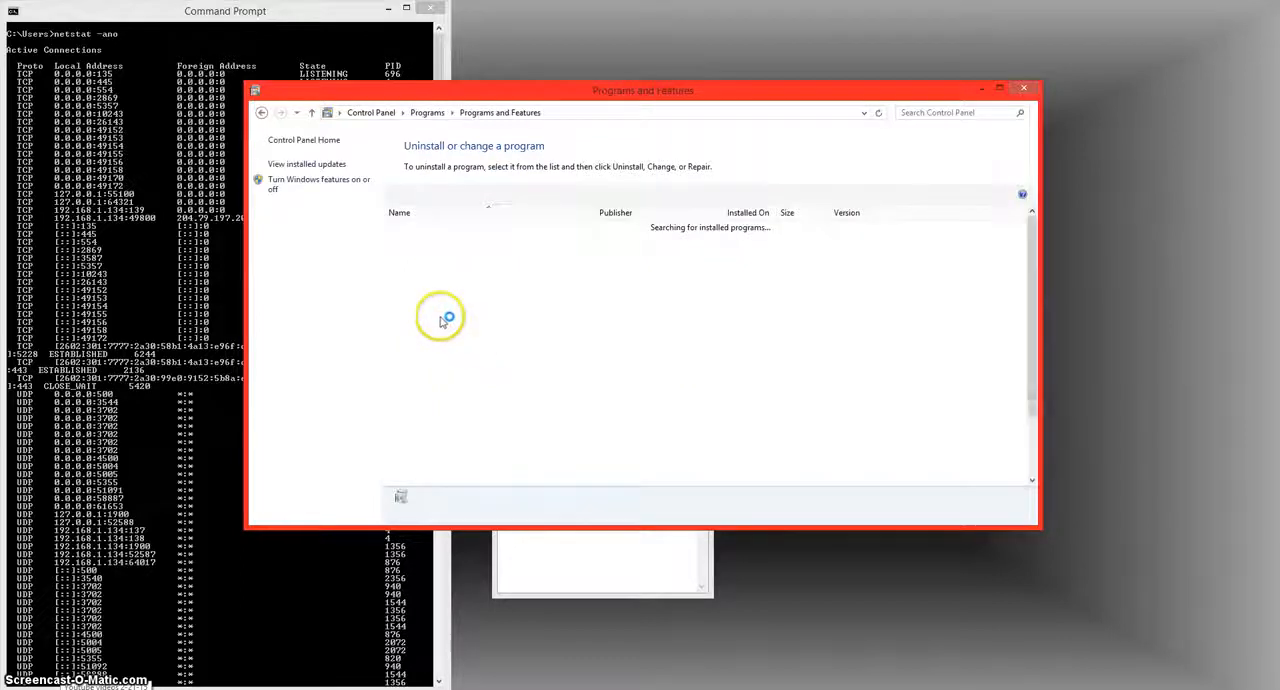